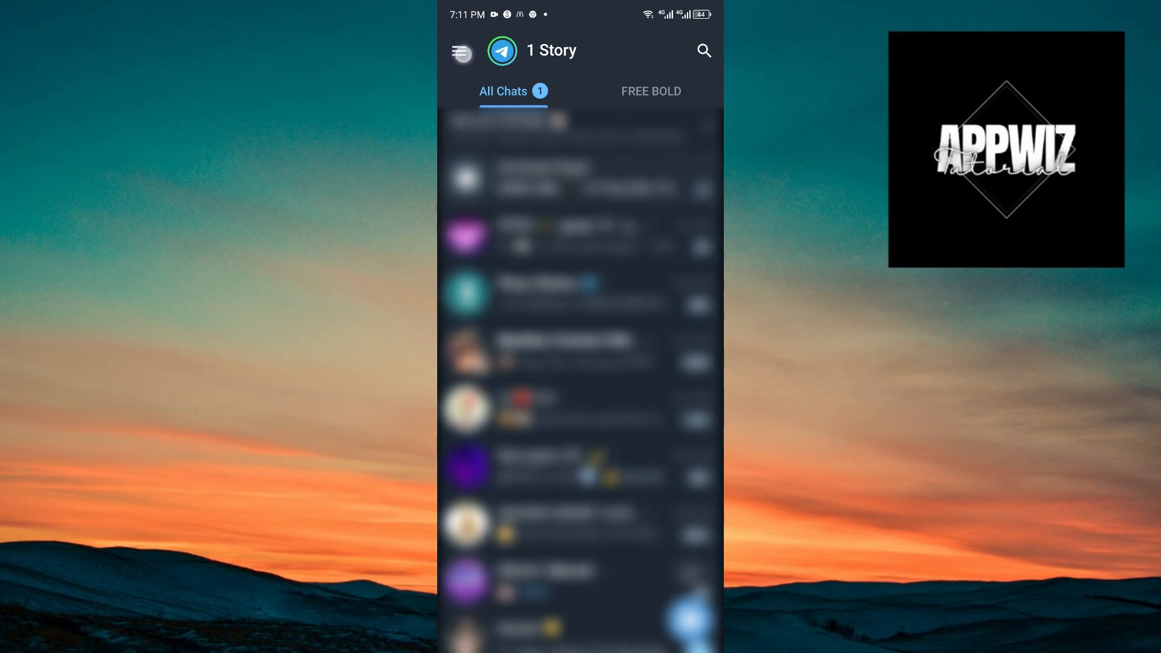
- Go from the chat list to Telegram's Settings via the main menu
{"action": "left_click", "coordinate": [460, 50]}
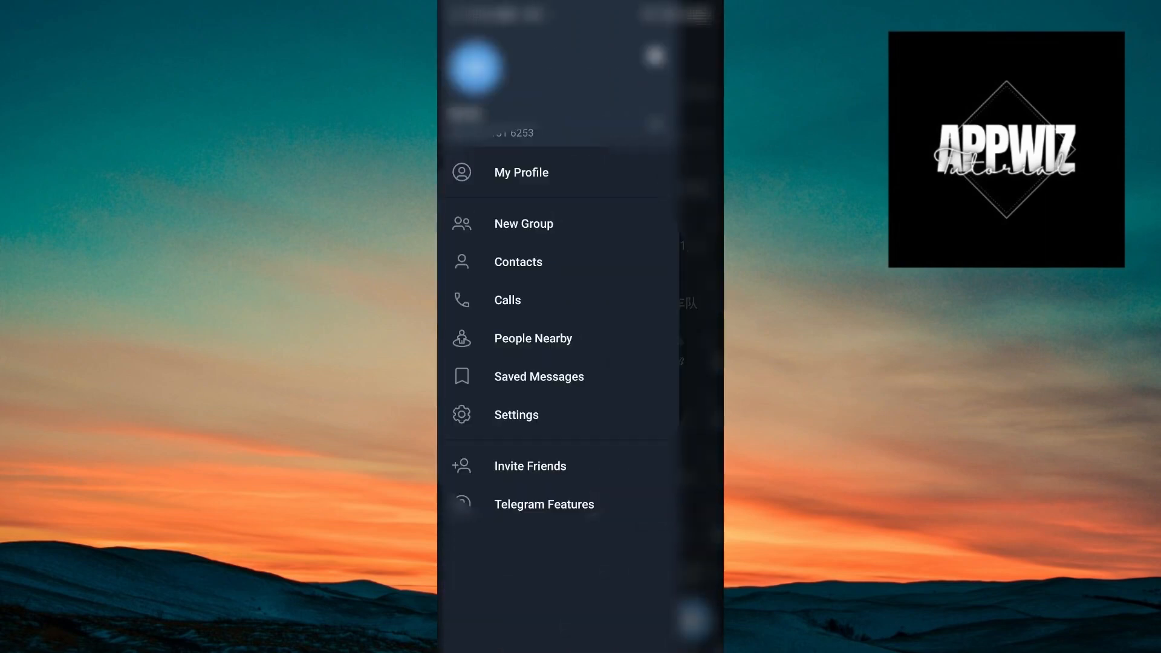
{"action": "left_click", "coordinate": [515, 415]}
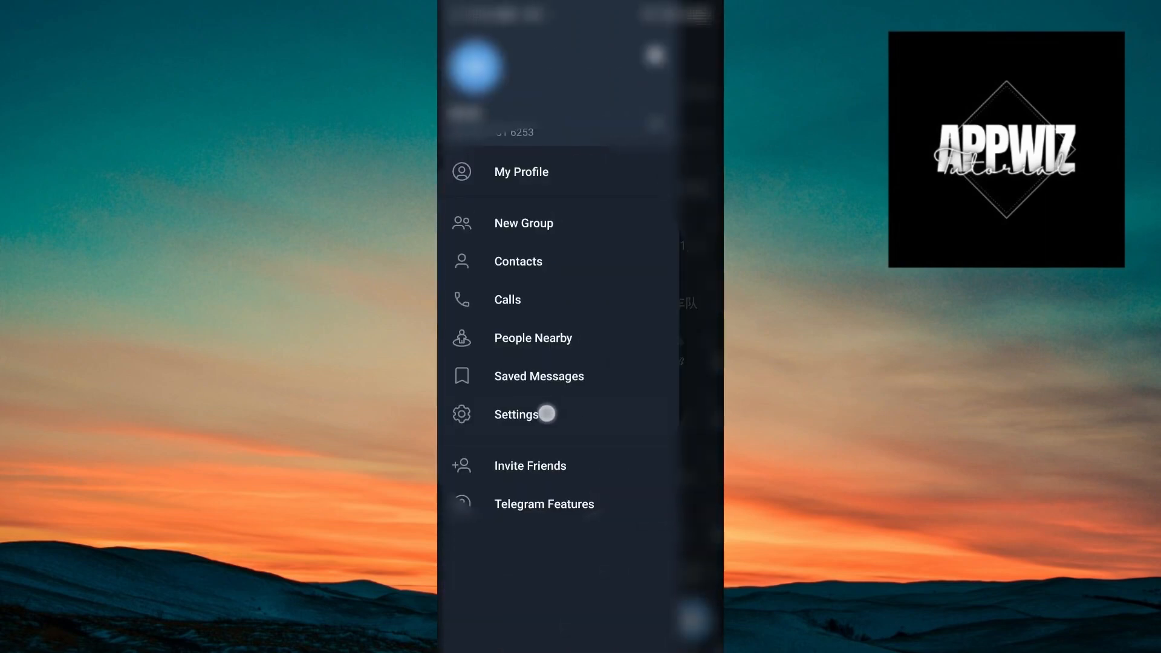
{"action": "left_click", "coordinate": [516, 414]}
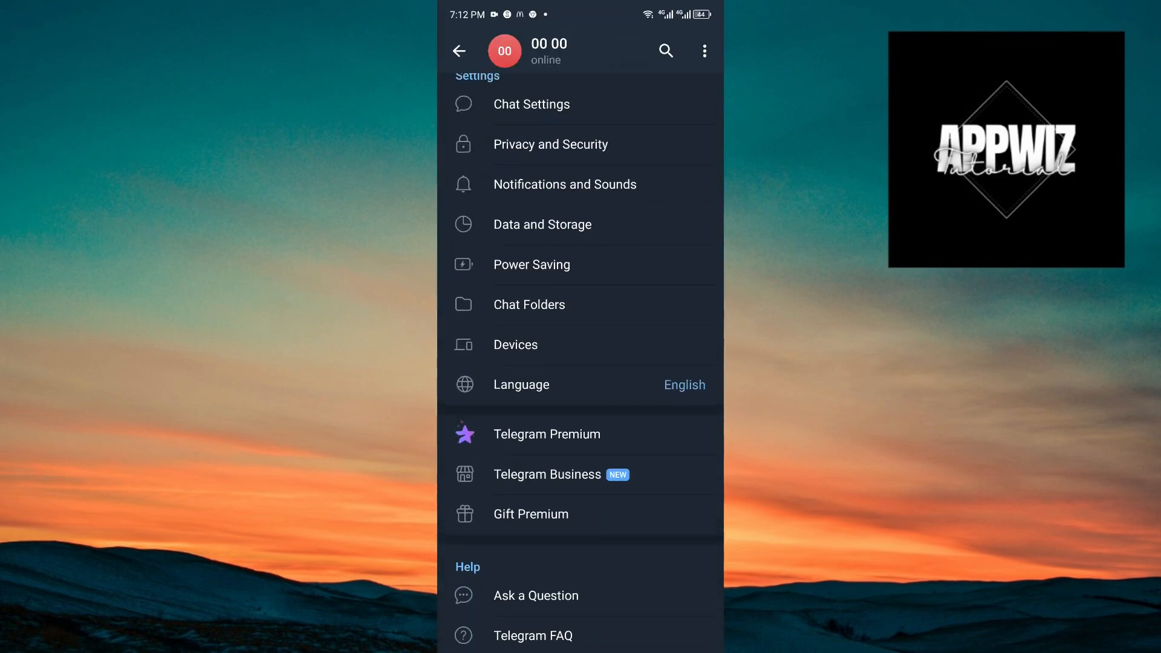
{"action": "scroll", "scroll_direction": "up", "scroll_amount": 3}
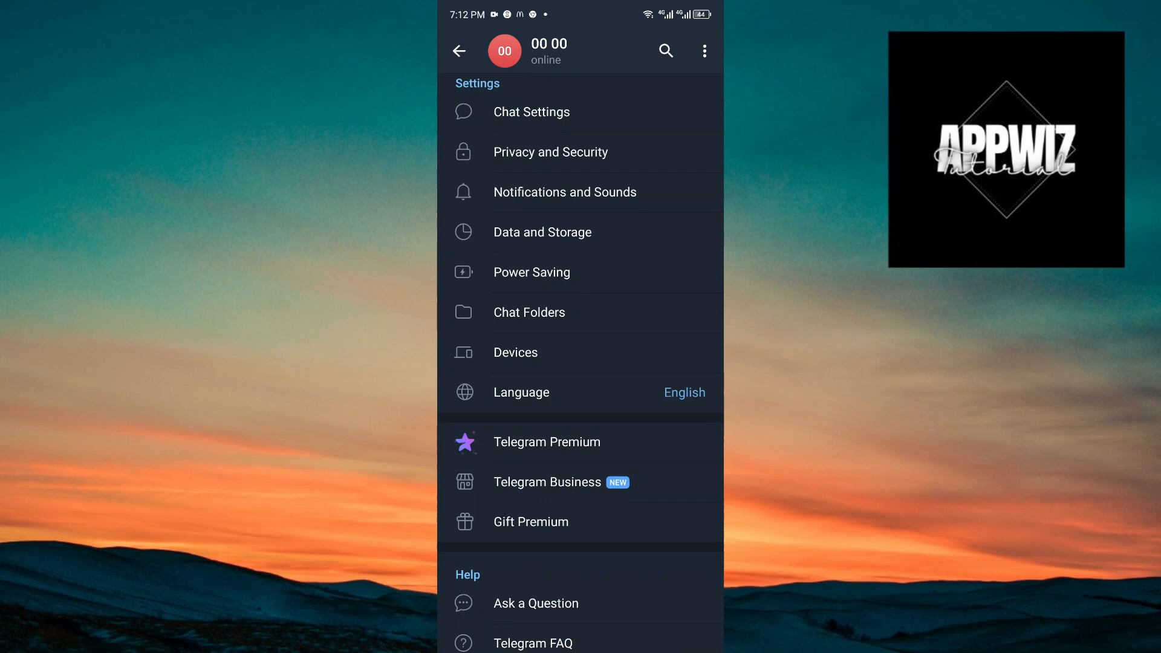
- Open Data and Storage to show the Automatic media download section
{"action": "left_click", "coordinate": [541, 232]}
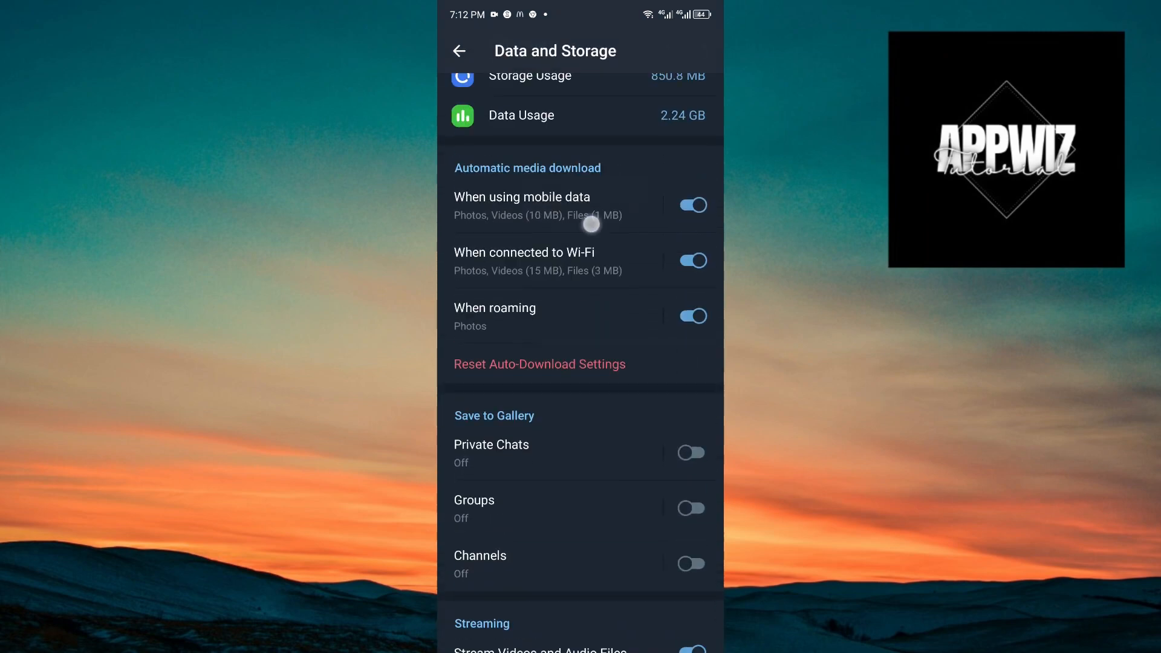
{"action": "scroll", "scroll_direction": "up", "scroll_amount": 3}
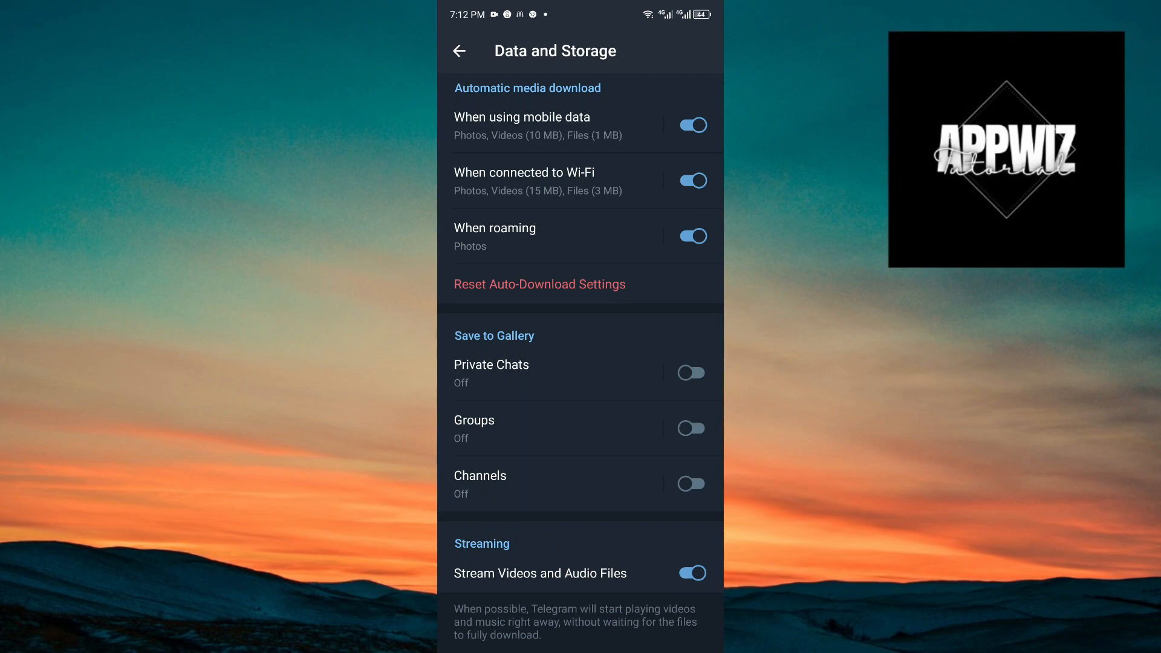
- Switch off auto-download toggles for mobile data, Wi-Fi and roaming
{"action": "left_click", "coordinate": [691, 123]}
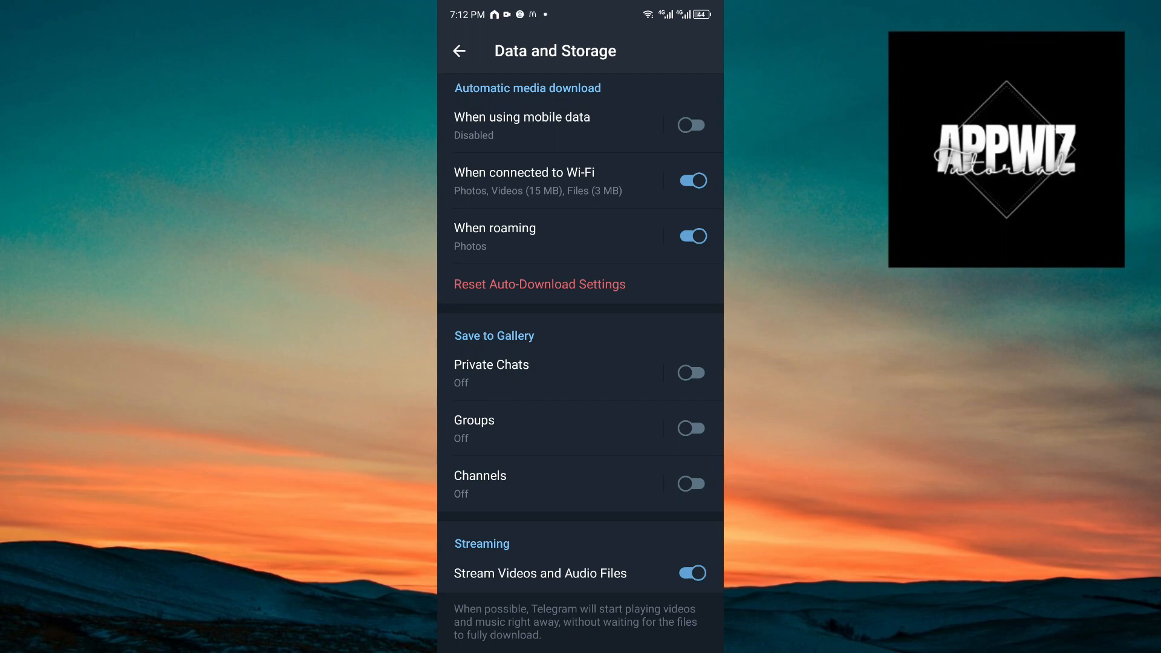
{"action": "left_click", "coordinate": [690, 181]}
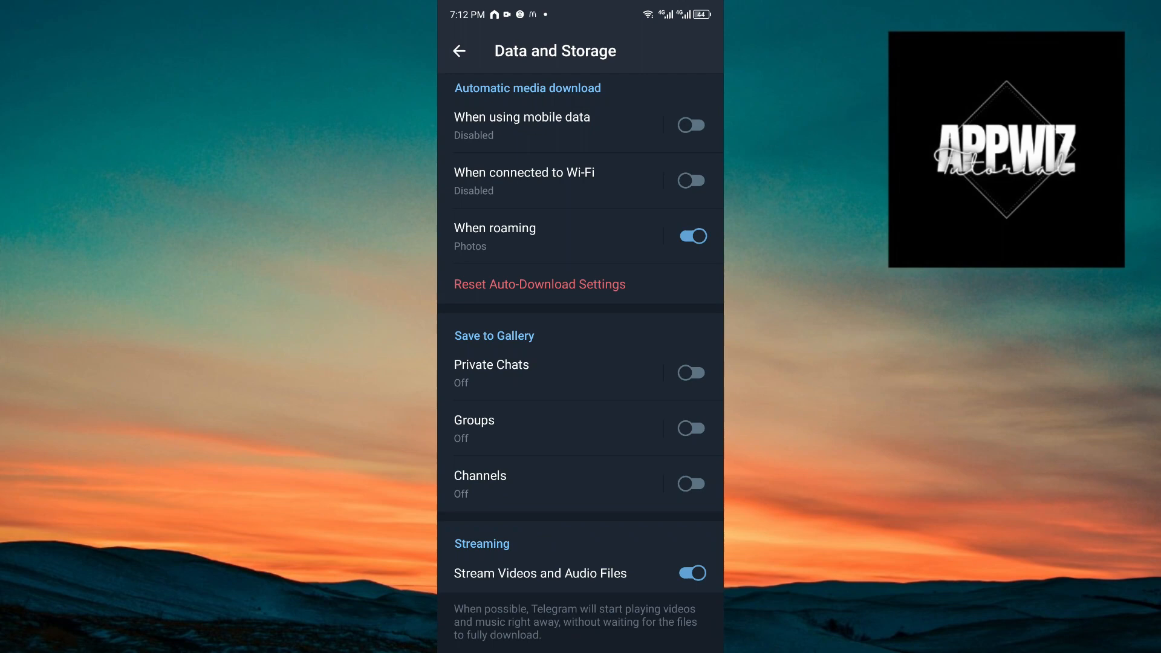
{"action": "left_click", "coordinate": [690, 237]}
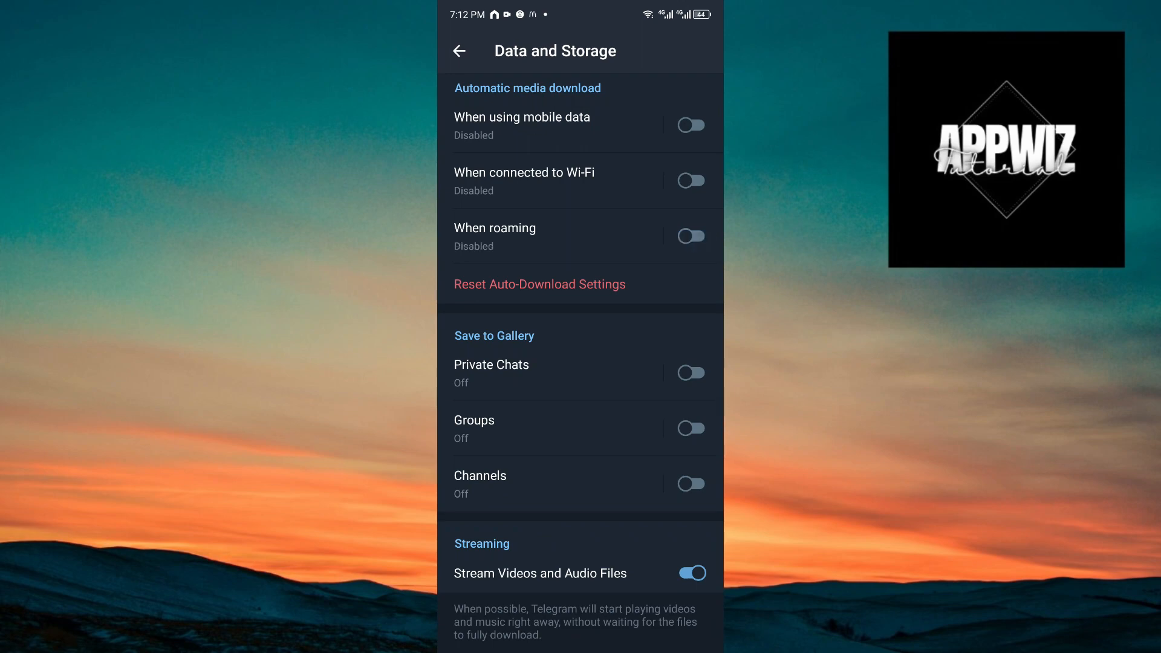